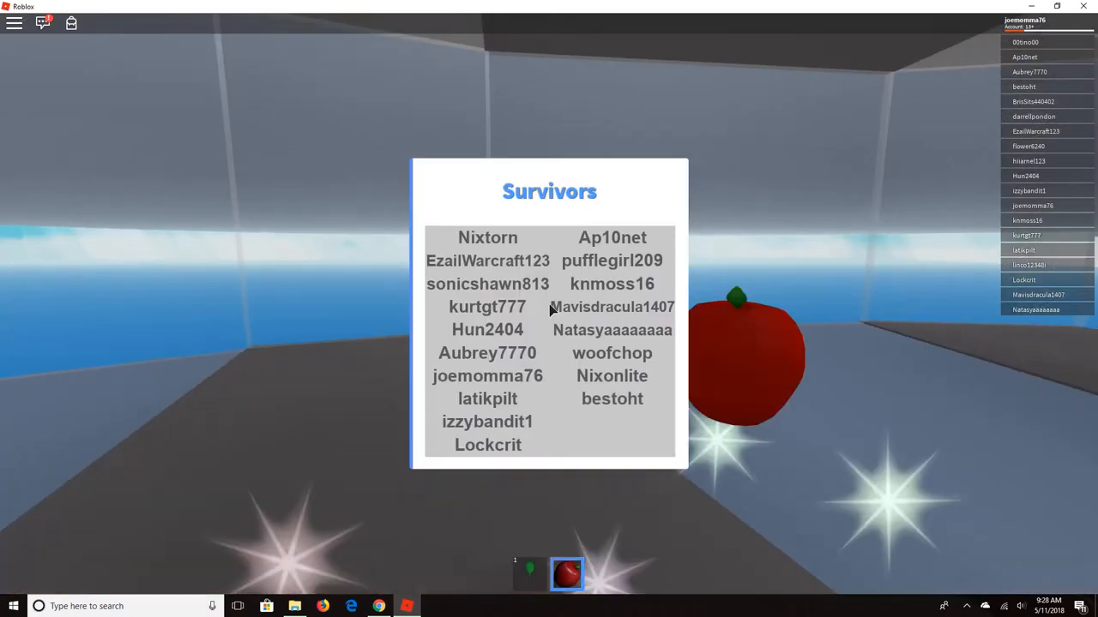
Check the player list mid-round, keep clear of the tornado, then dismiss the Facebook notification
key(Escape)
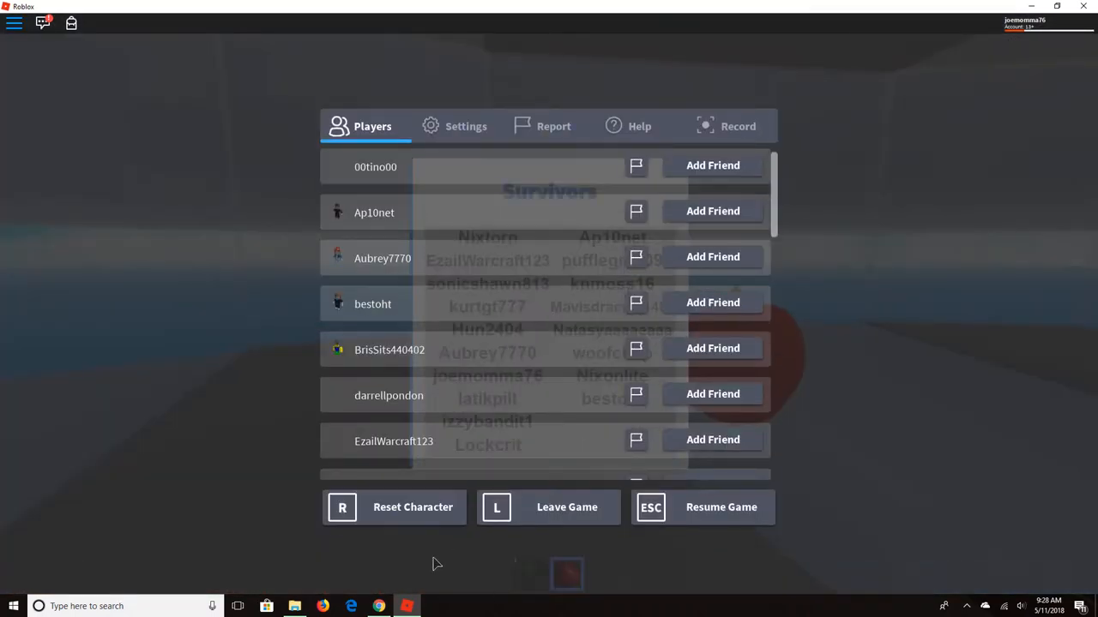
click(394, 507)
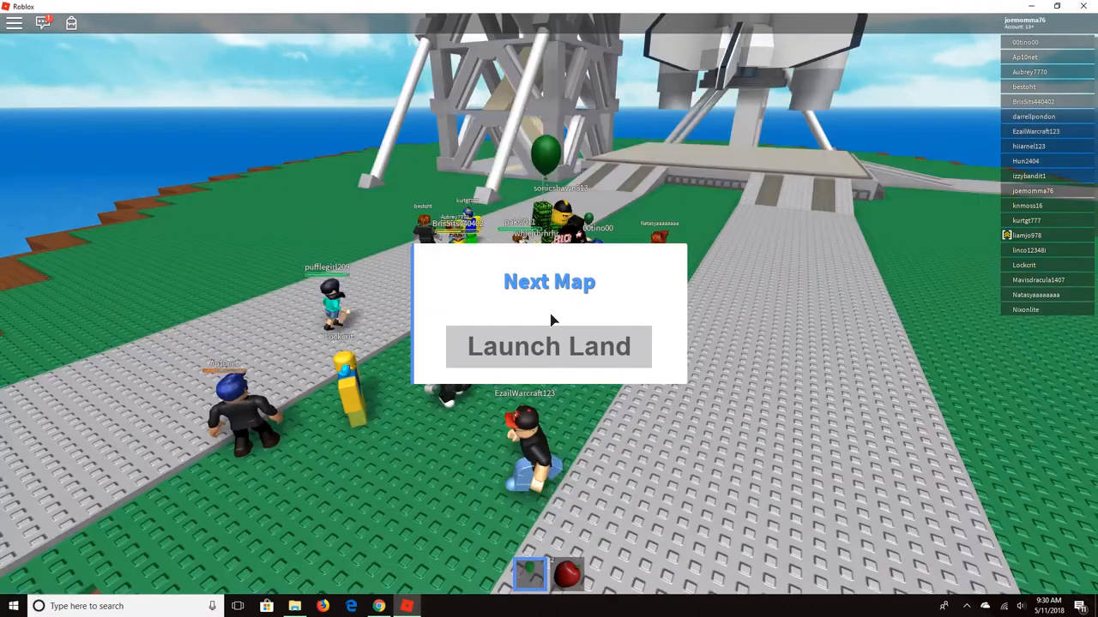
click(549, 346)
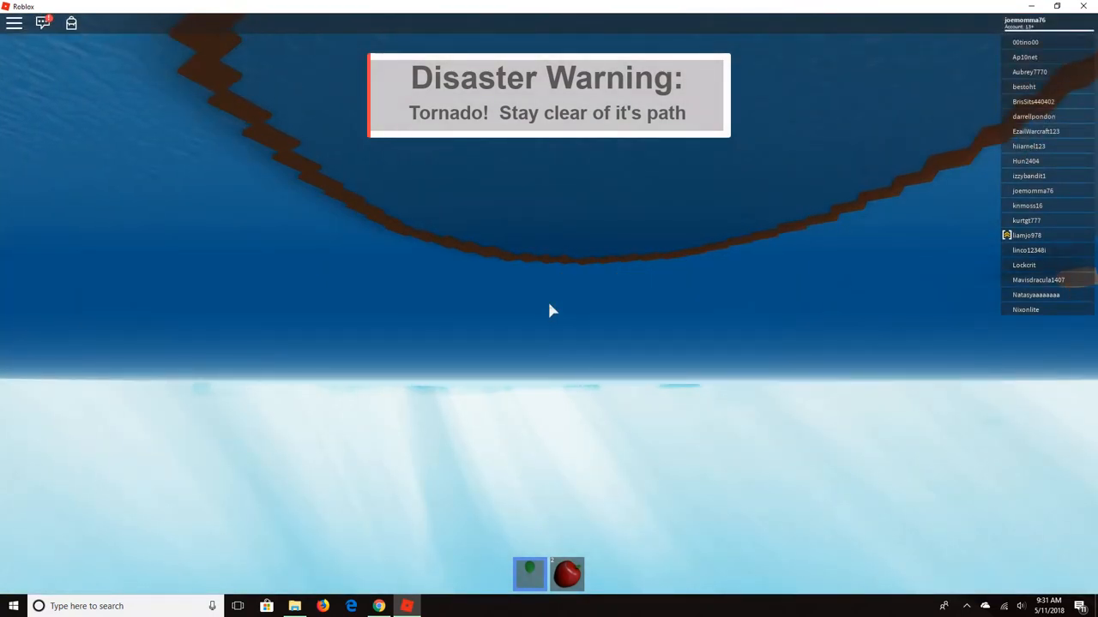
mouse_move(556, 323)
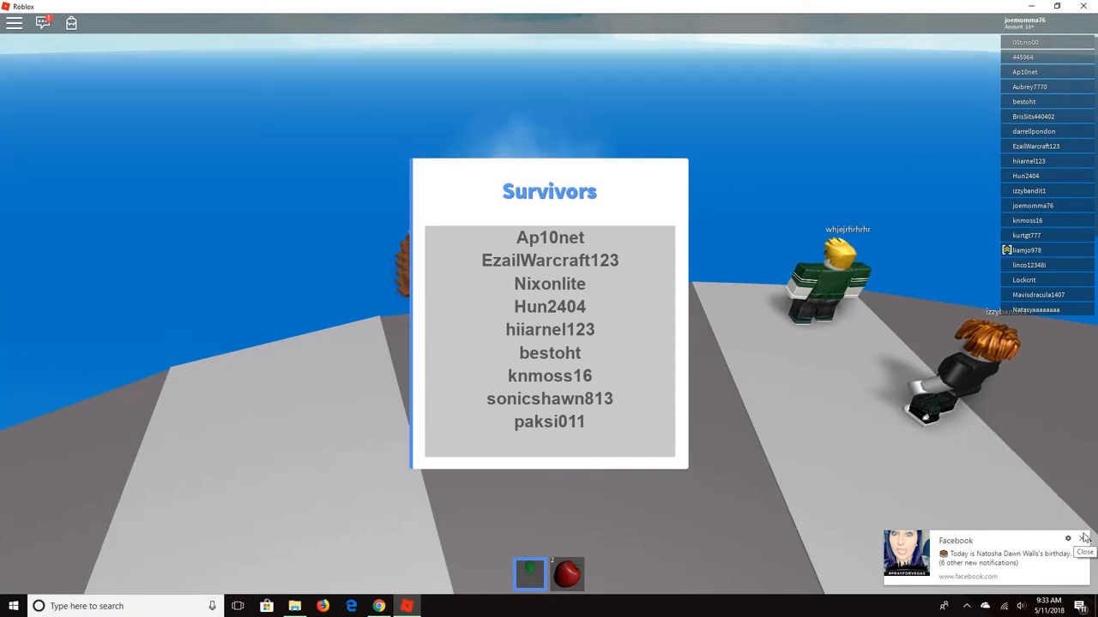
click(1083, 552)
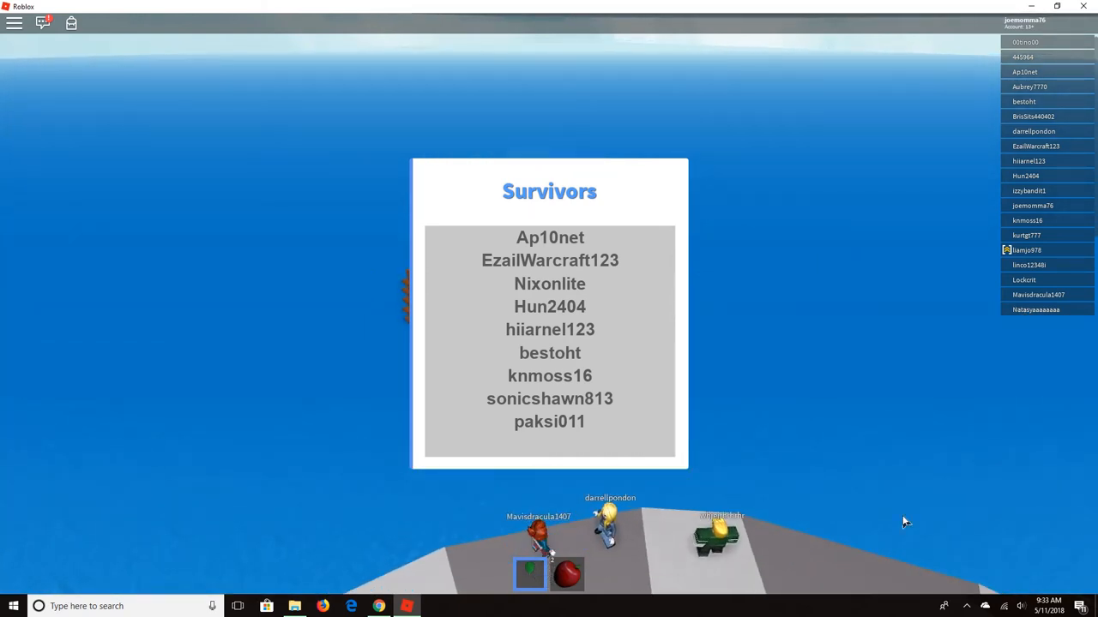